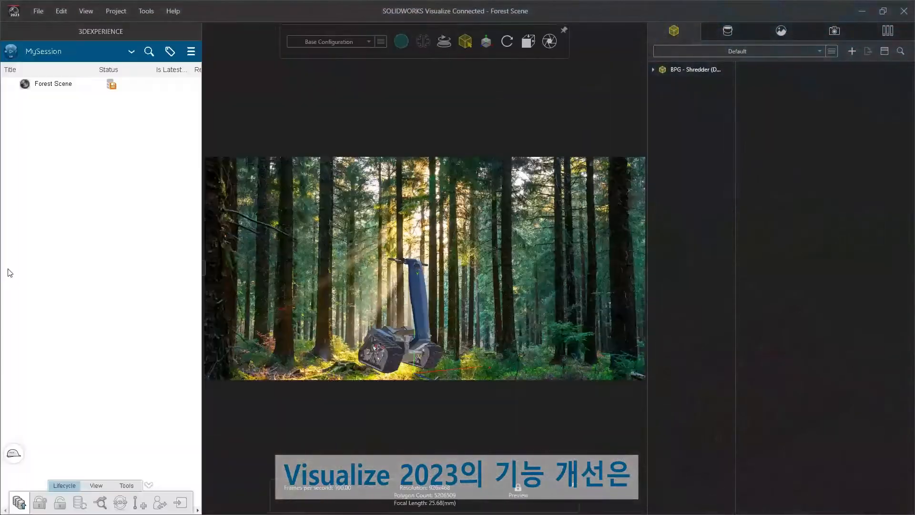
- Search 3DEXPERIENCE for 'shredder', import BPG - Shredder and choose its part grouping
text(shredder)
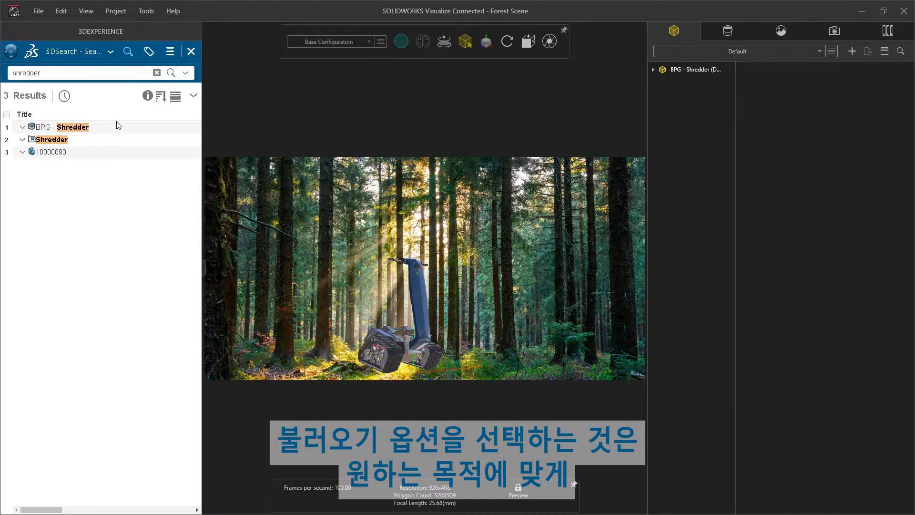
click(70, 127)
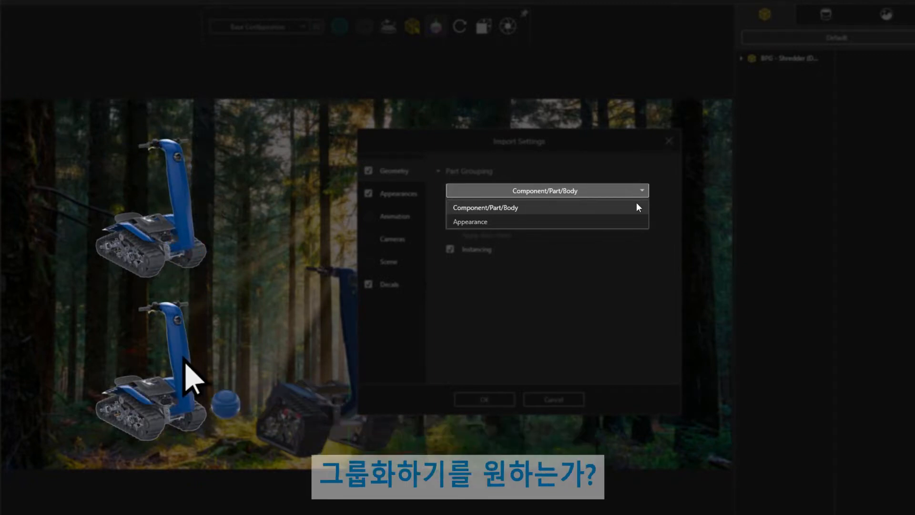
click(483, 400)
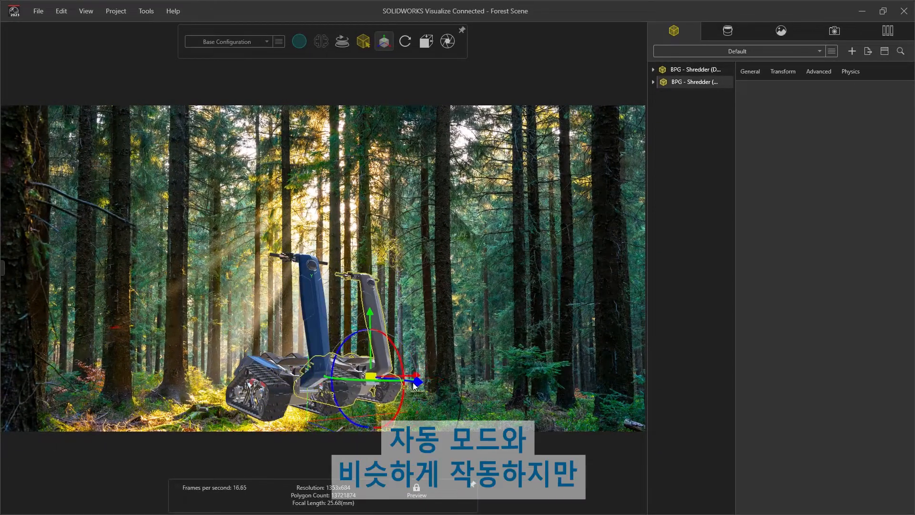
- Slide the new BPG - Shredder copy beside the first vehicle with the gizmo arrow
drag(412, 385, 432, 398)
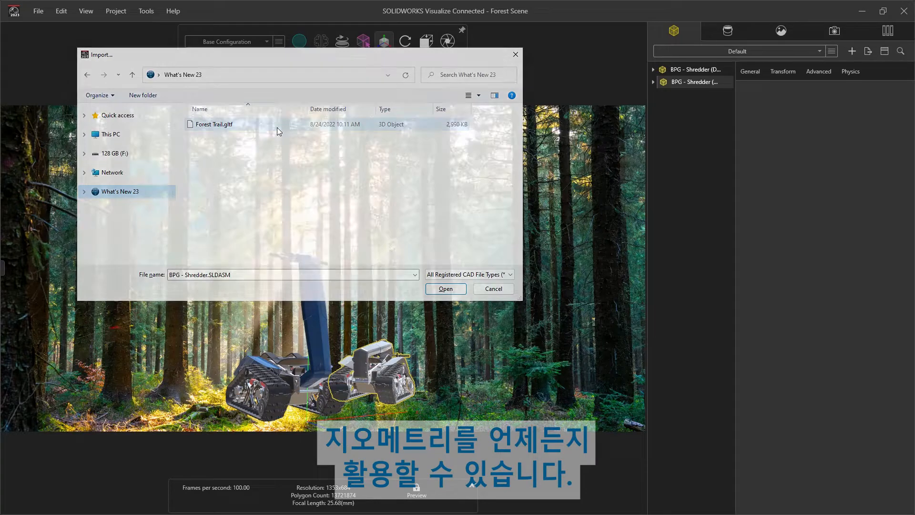
- Import Forest Trail.gltf with a chosen part grouping into the Forest Scene
click(445, 288)
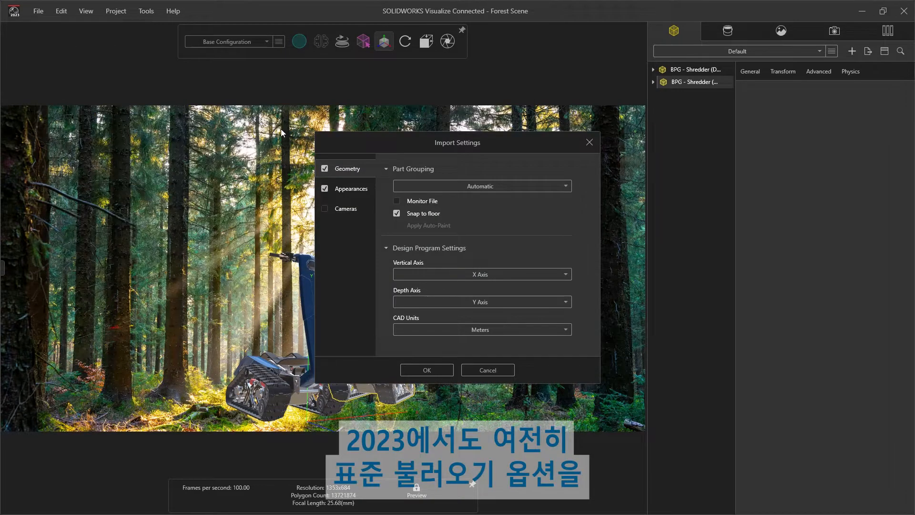
click(480, 186)
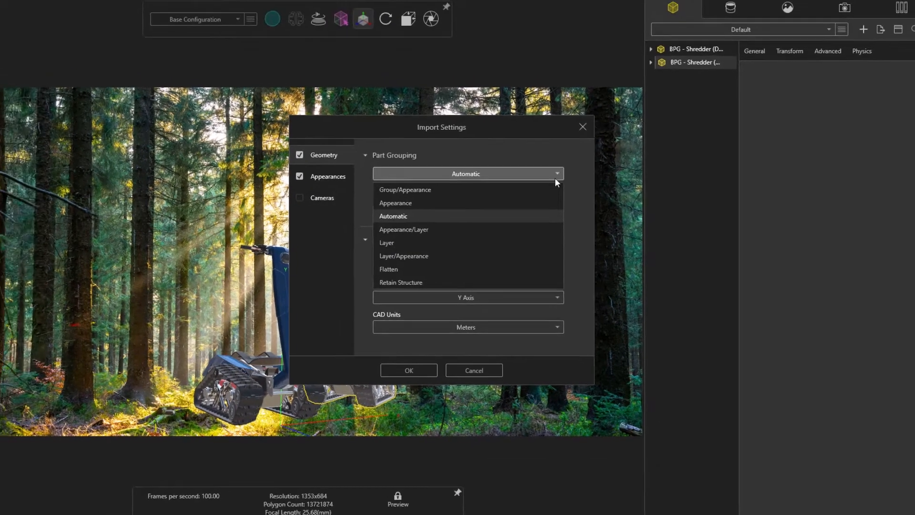
click(409, 370)
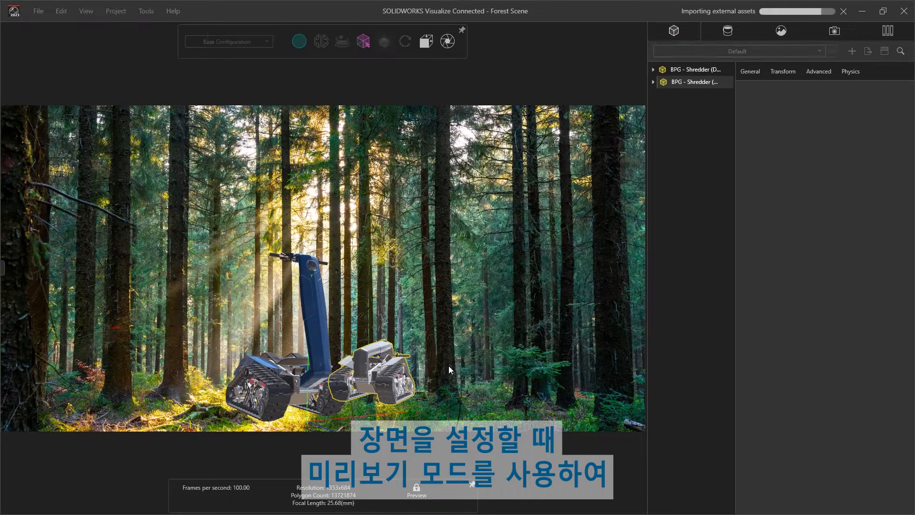
click(727, 30)
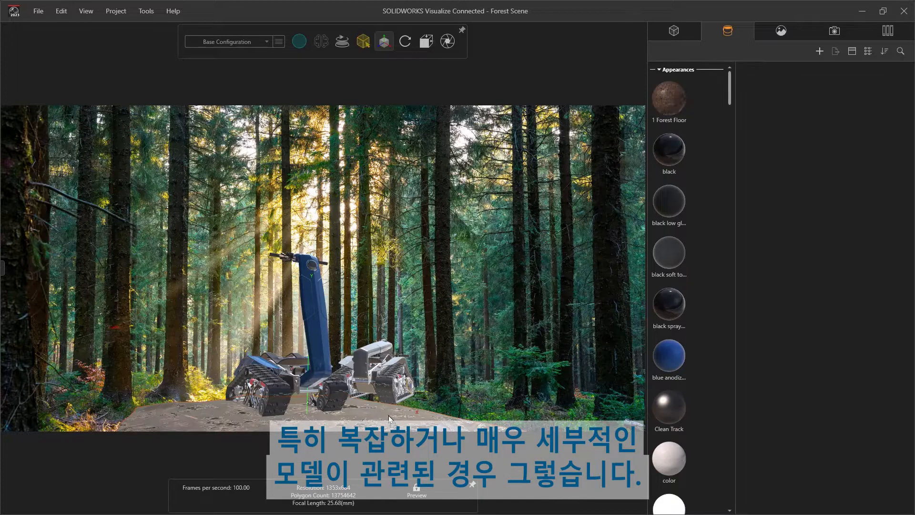
- Select the Forest Trail model in the scene's model list
click(673, 30)
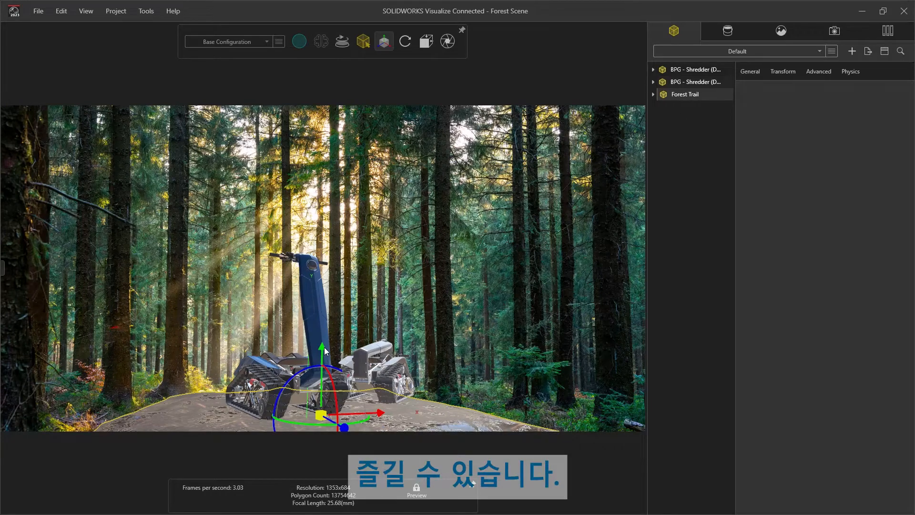
click(653, 94)
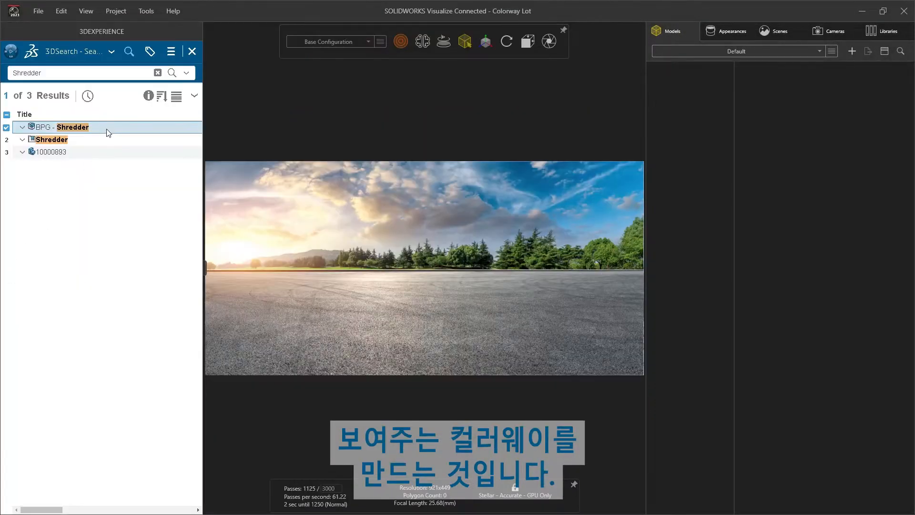
- Import BPG - Shredder grouped by Appearance and create a pattern, entering -15.3
click(192, 51)
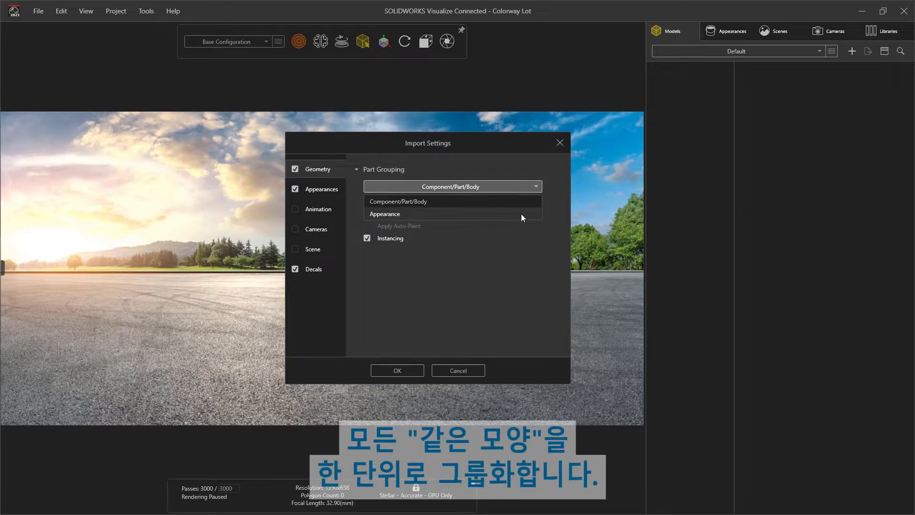
click(385, 213)
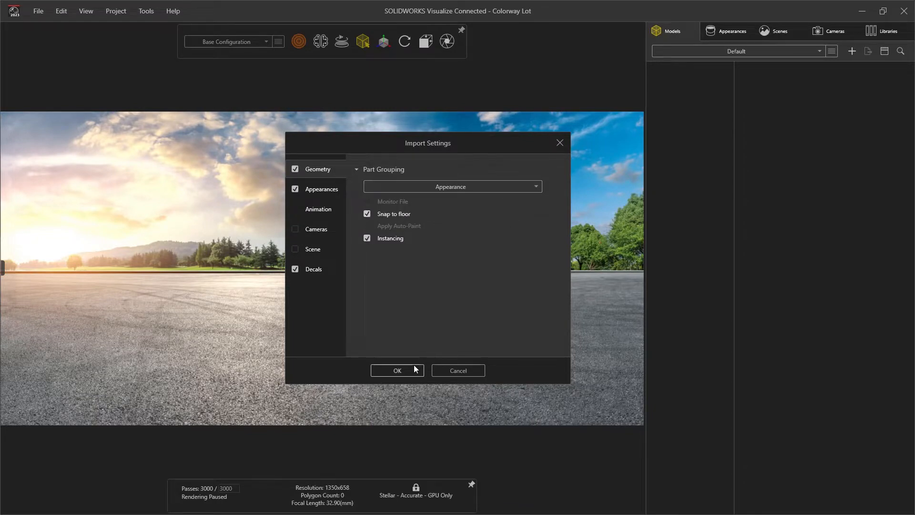
click(398, 370)
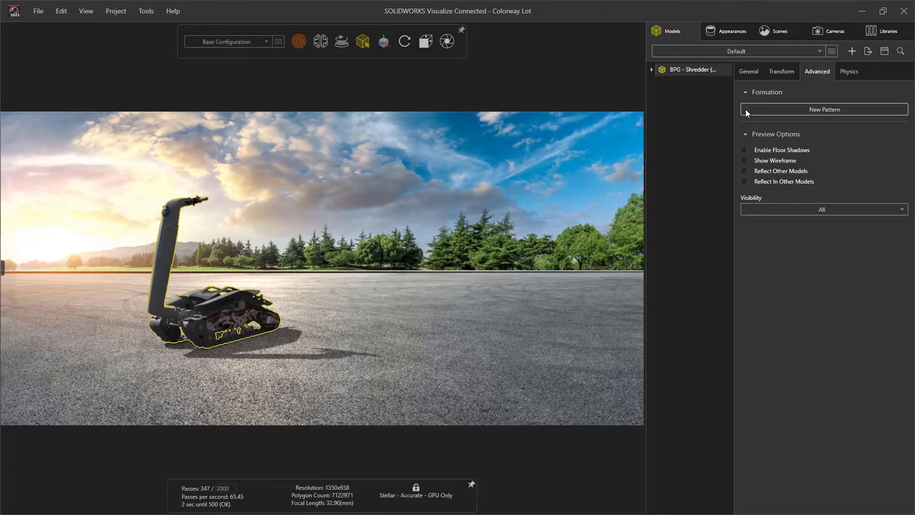
click(823, 109)
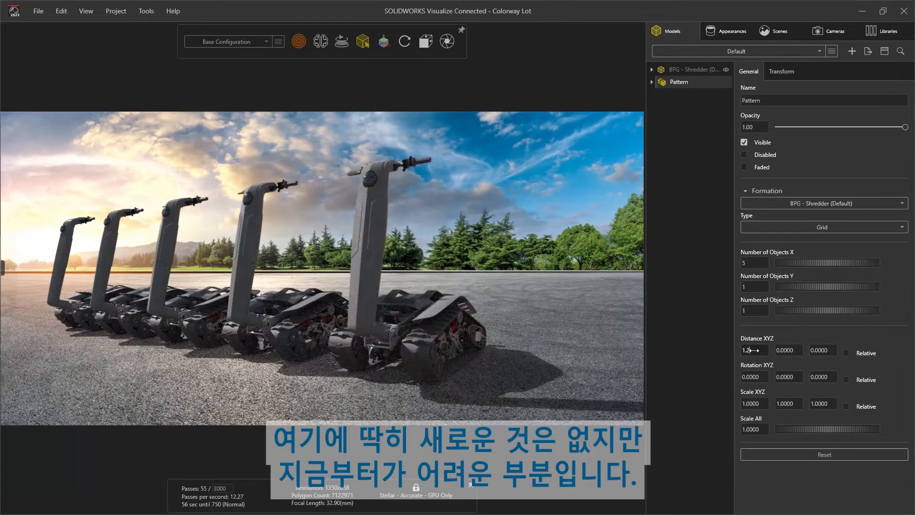
text(-15.3000)
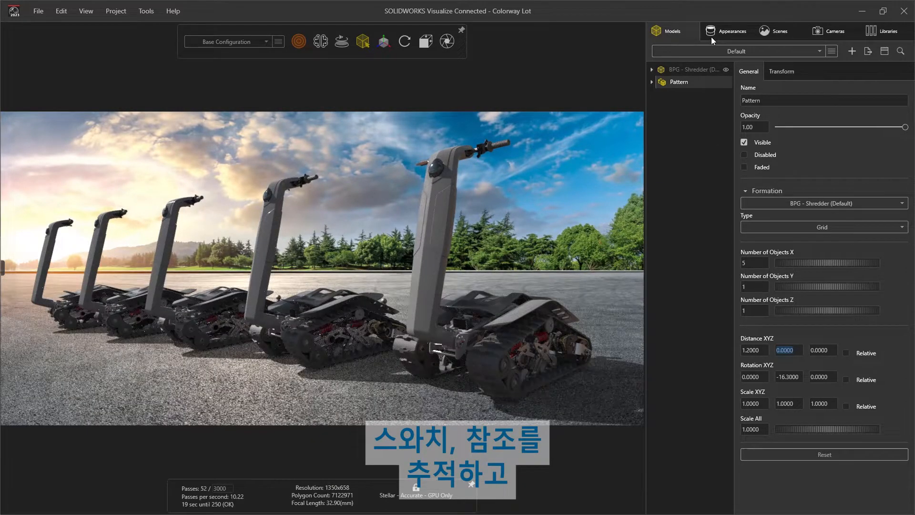
- Open the colour editor for the 1 - 3DS BLUE appearance
click(727, 31)
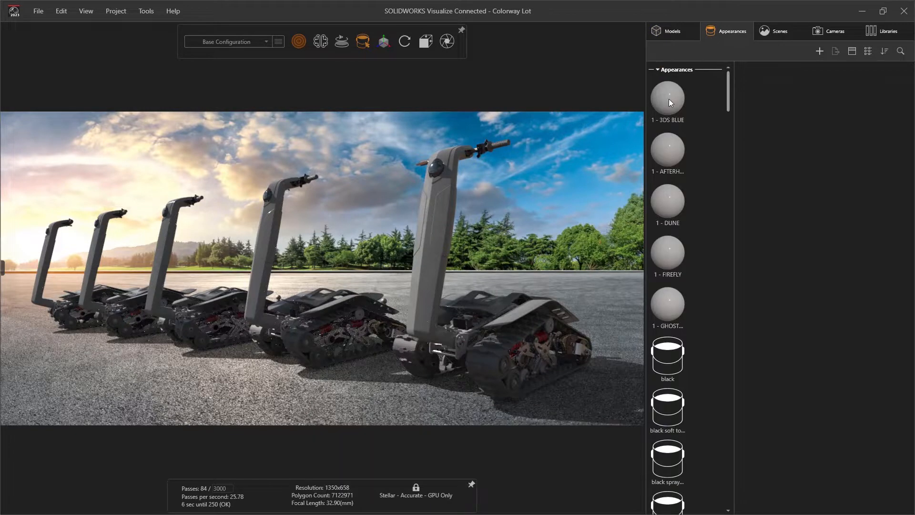
click(667, 98)
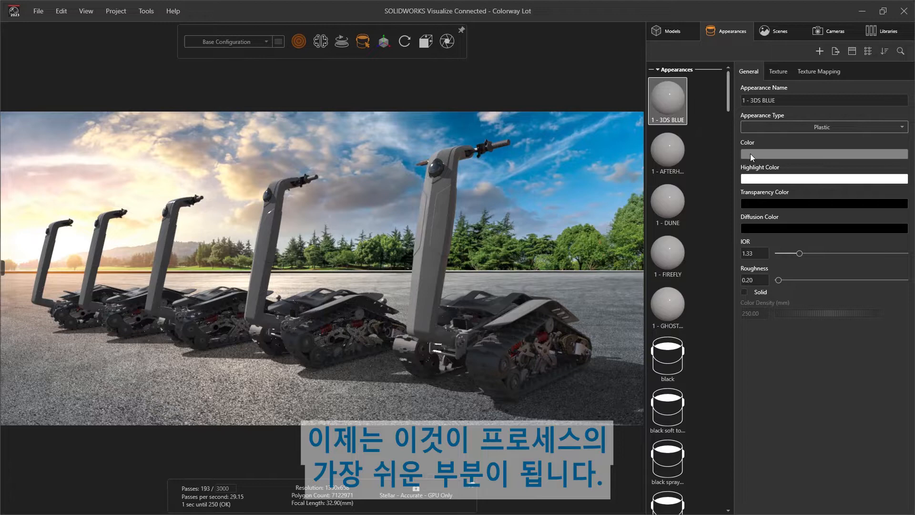
click(823, 153)
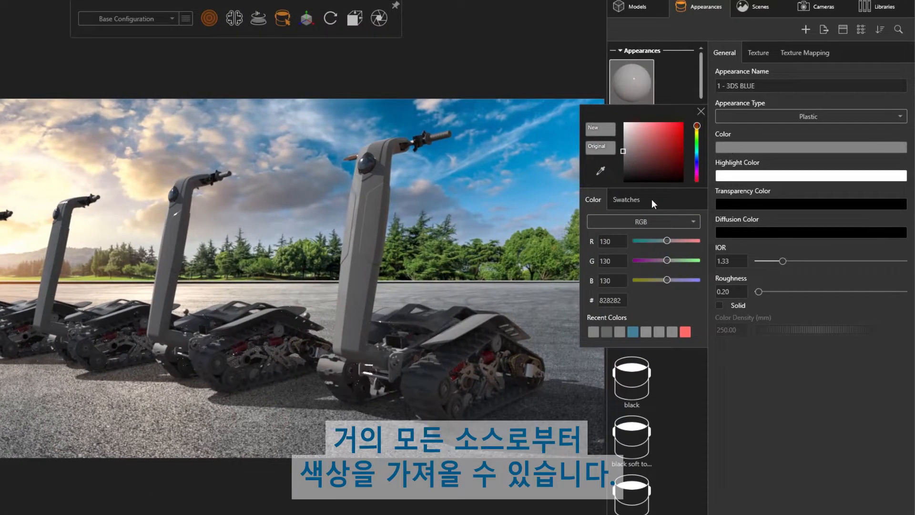
- Browse the swatch palettes and import Shredder New Colors.aco
click(626, 199)
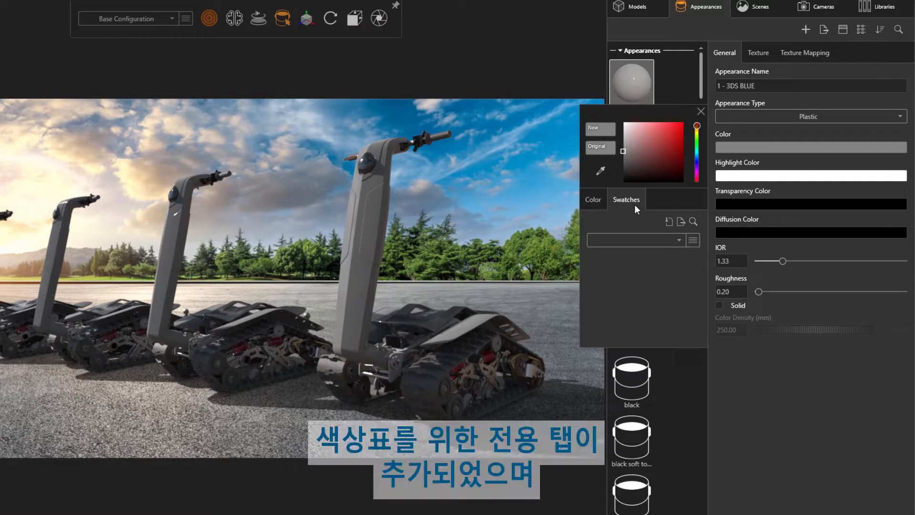
click(677, 240)
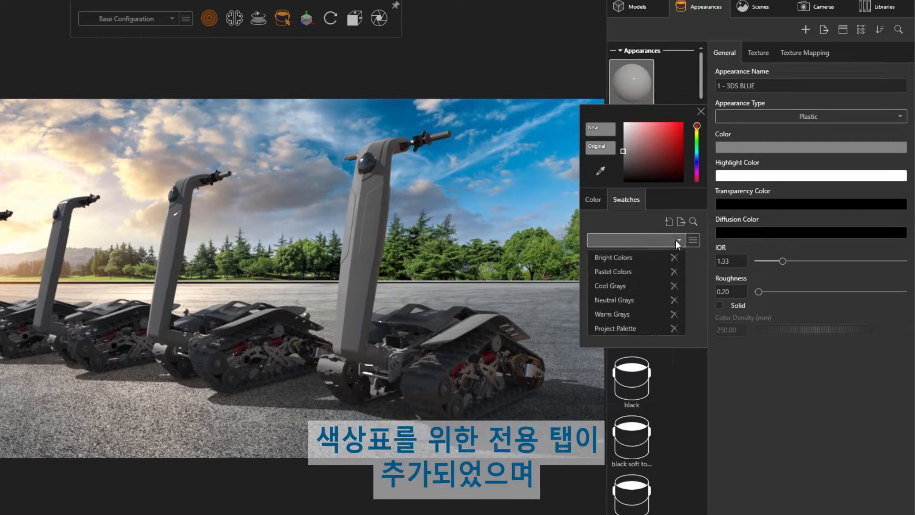
click(613, 257)
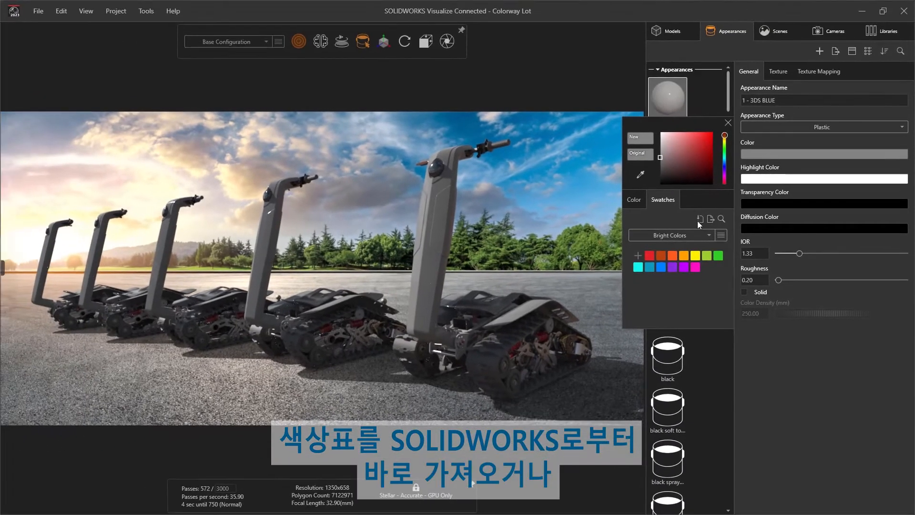
click(699, 219)
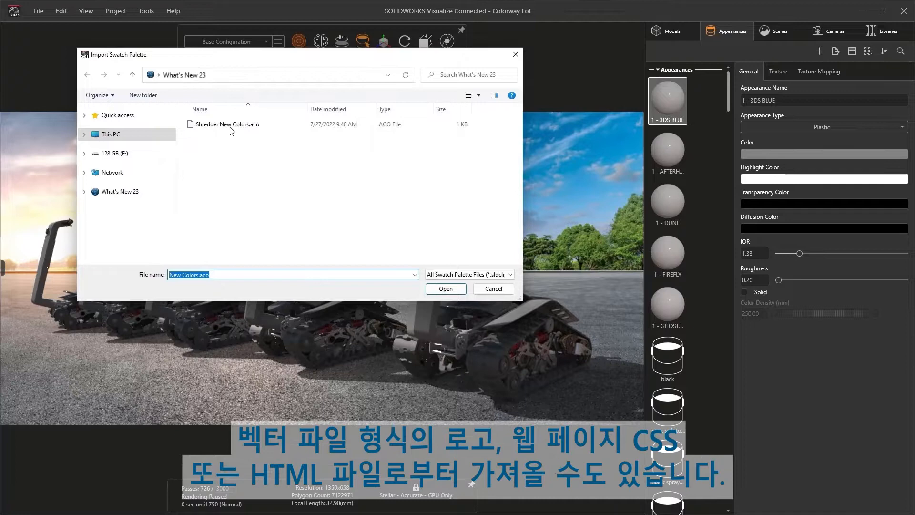
click(492, 288)
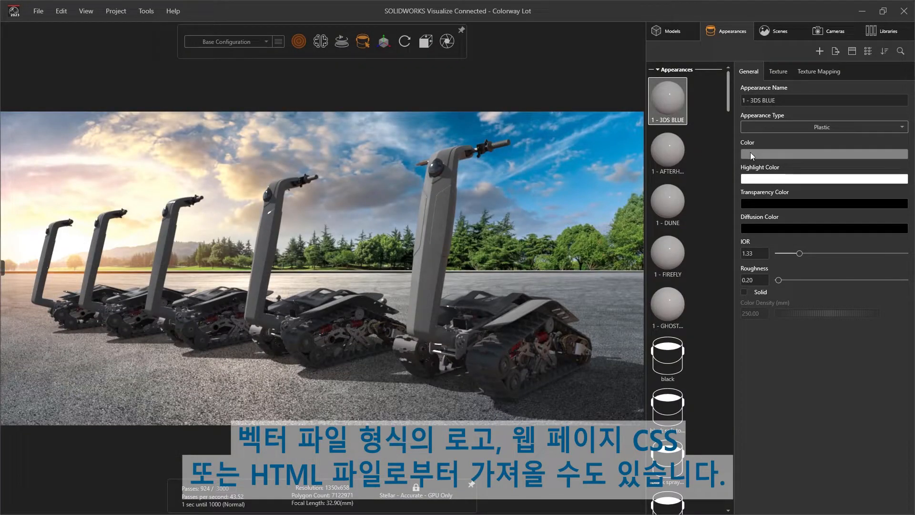
- Shift 3DS BLUE's colour to blue #004978 using the colour field and hue slider
click(823, 154)
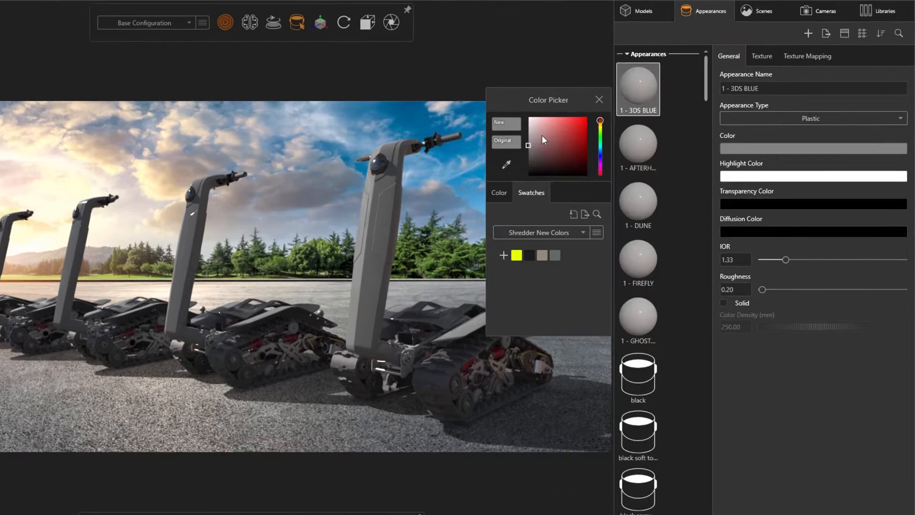
click(499, 193)
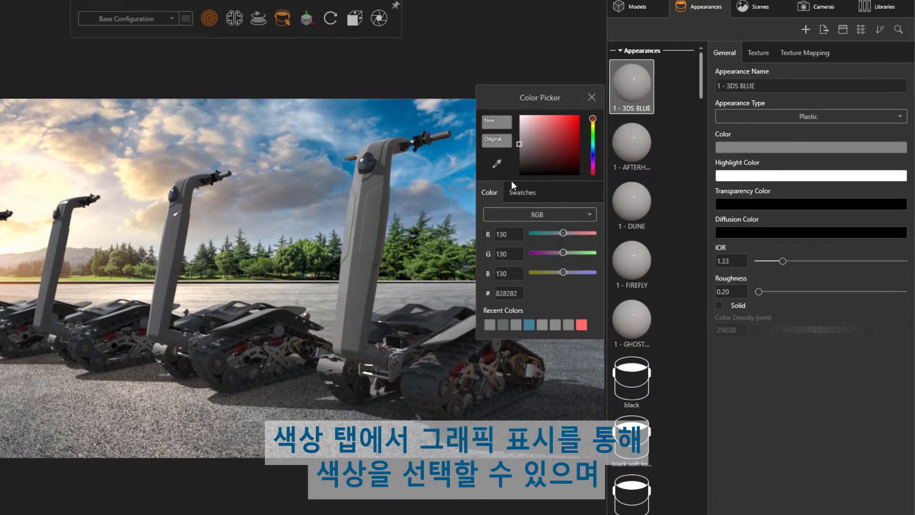
click(572, 133)
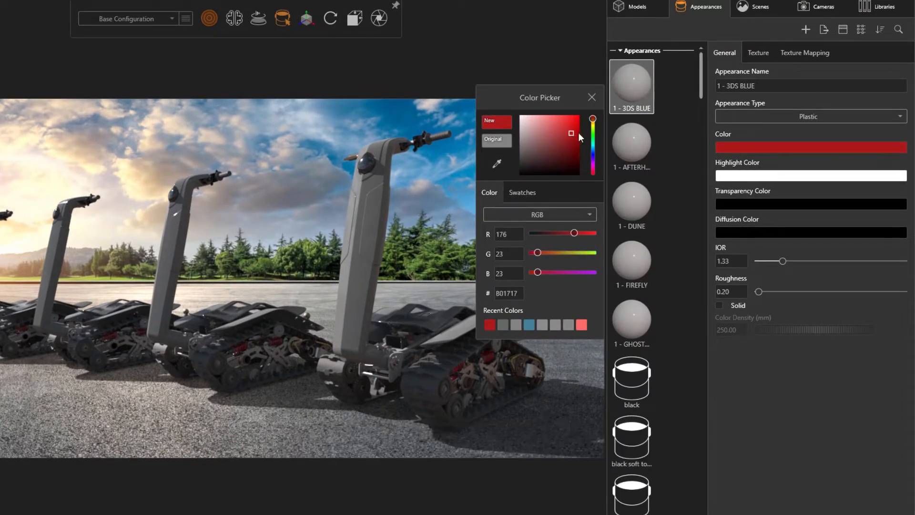
drag(592, 120, 593, 145)
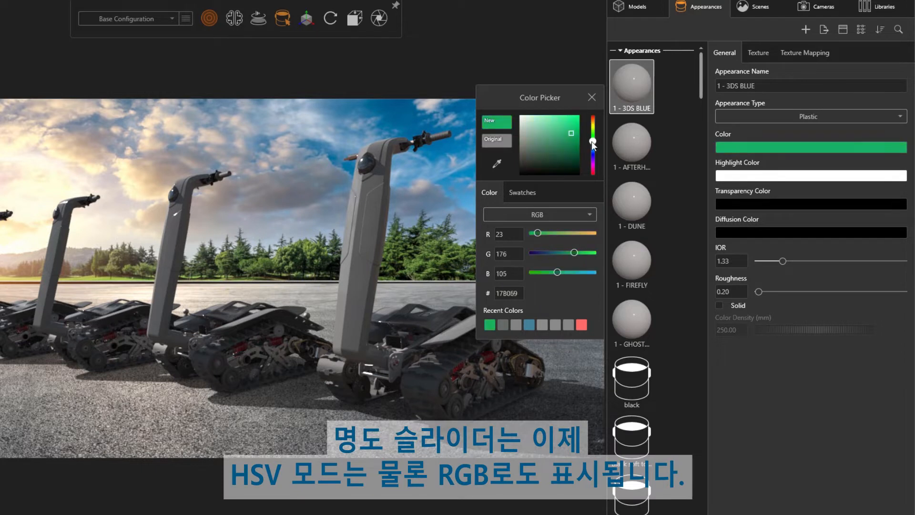
drag(592, 142, 593, 149)
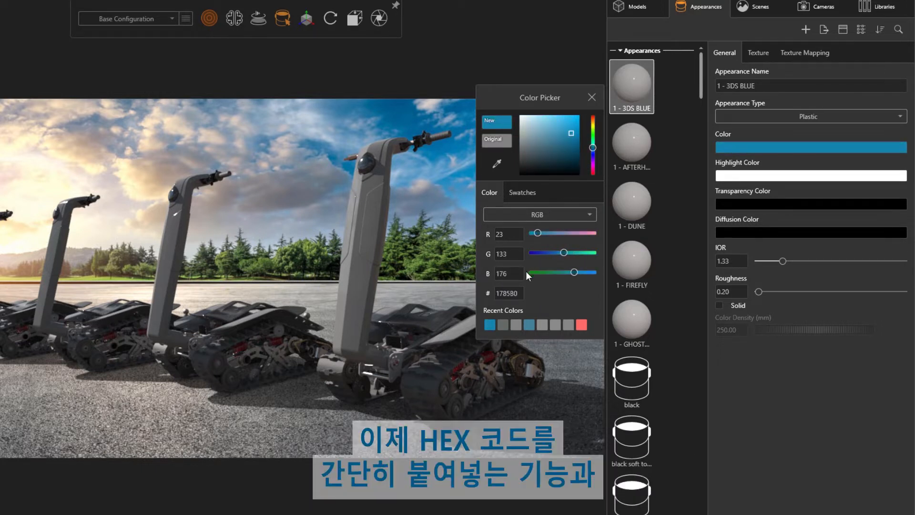
click(507, 293)
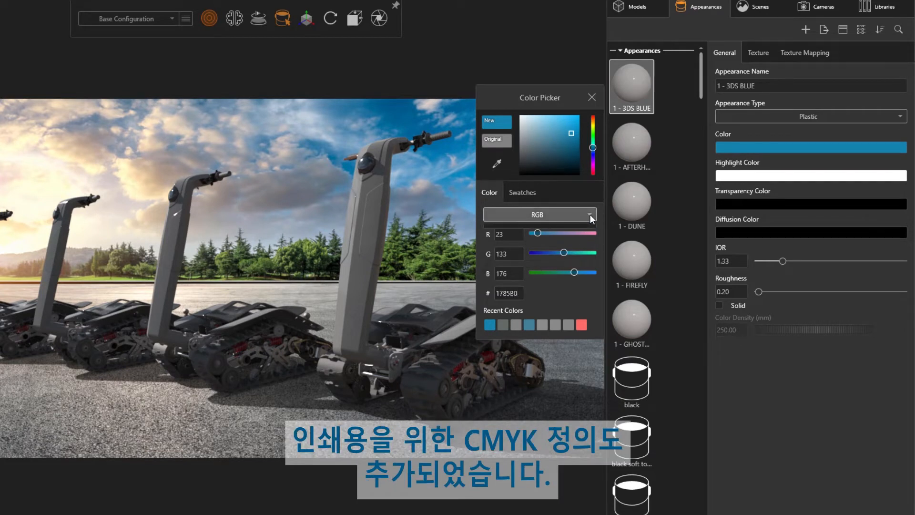
click(537, 214)
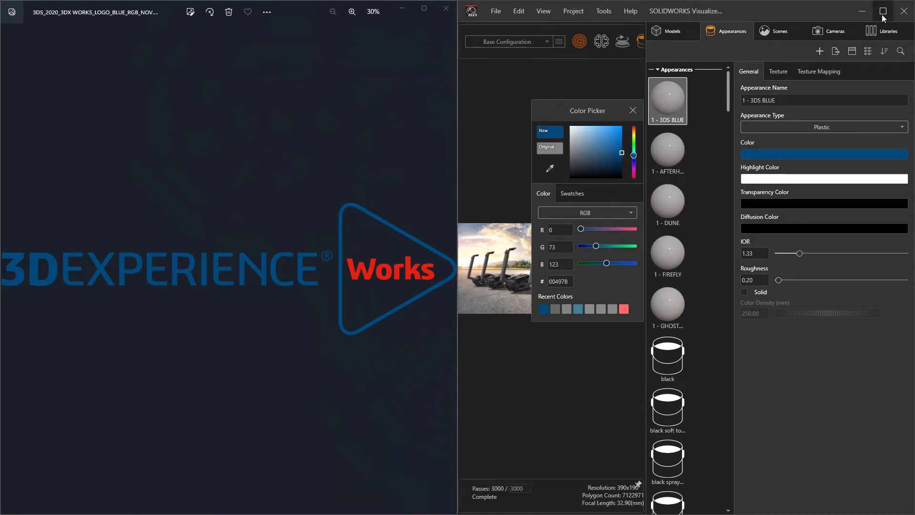
- Add the #004978 blue as a swatch in the Shredder New Colors palette
click(571, 193)
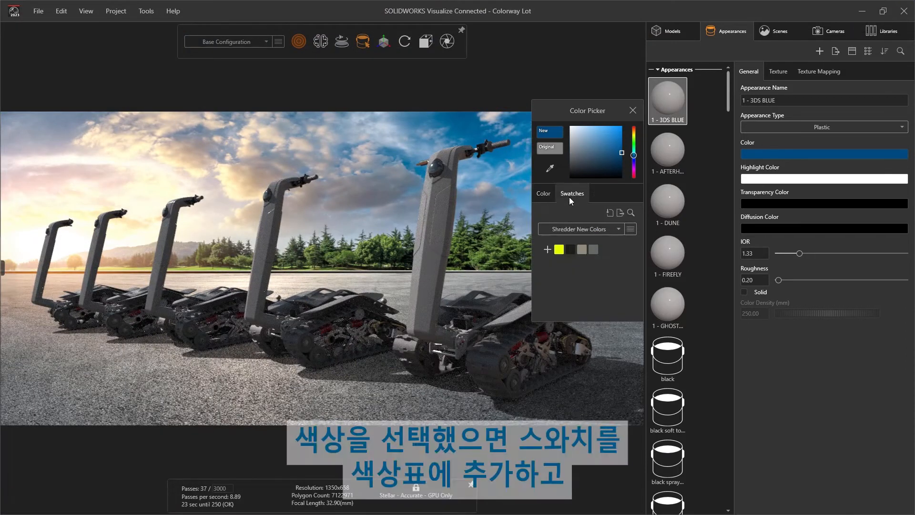
click(546, 249)
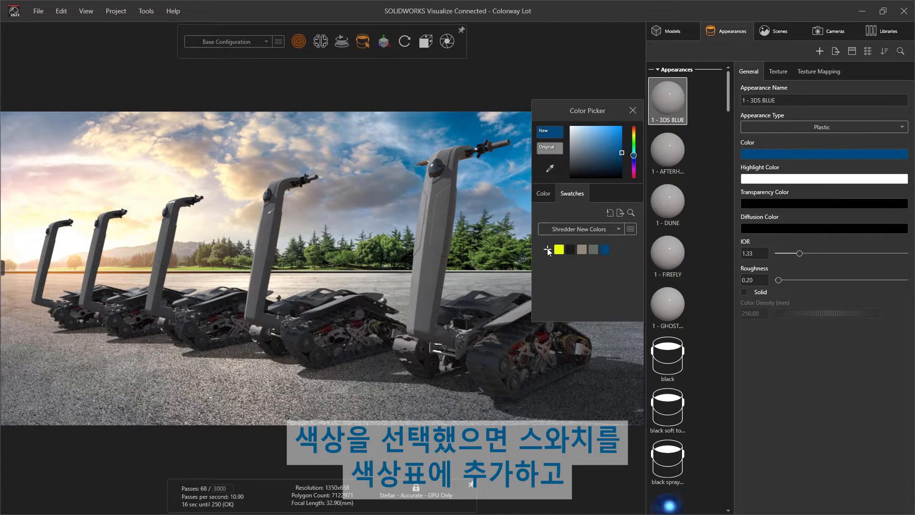
click(630, 229)
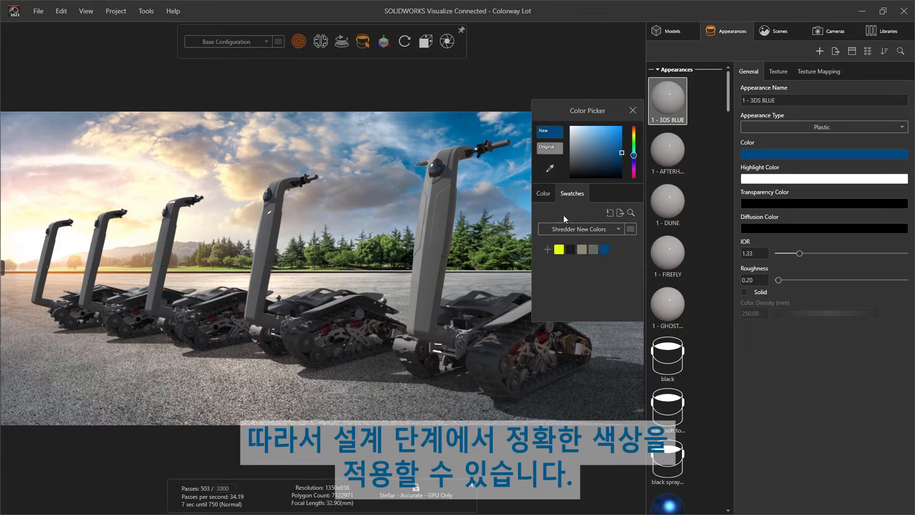
click(542, 193)
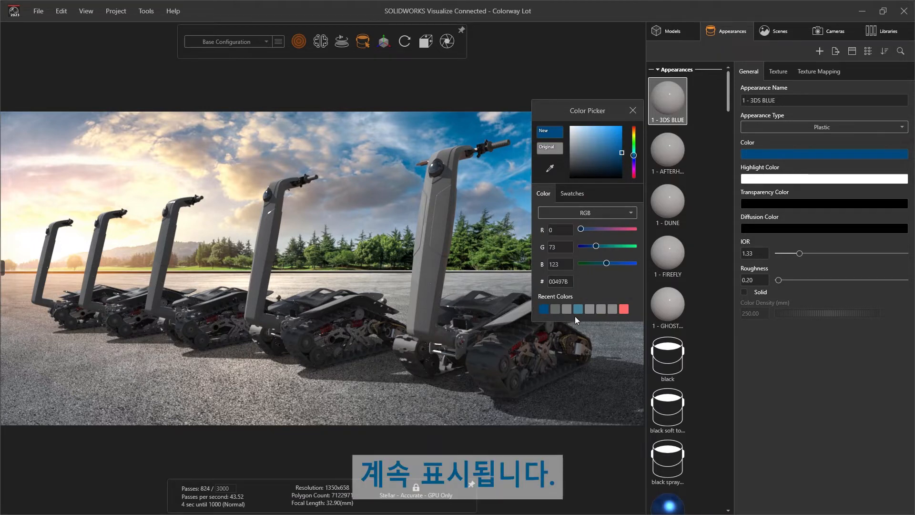
click(572, 193)
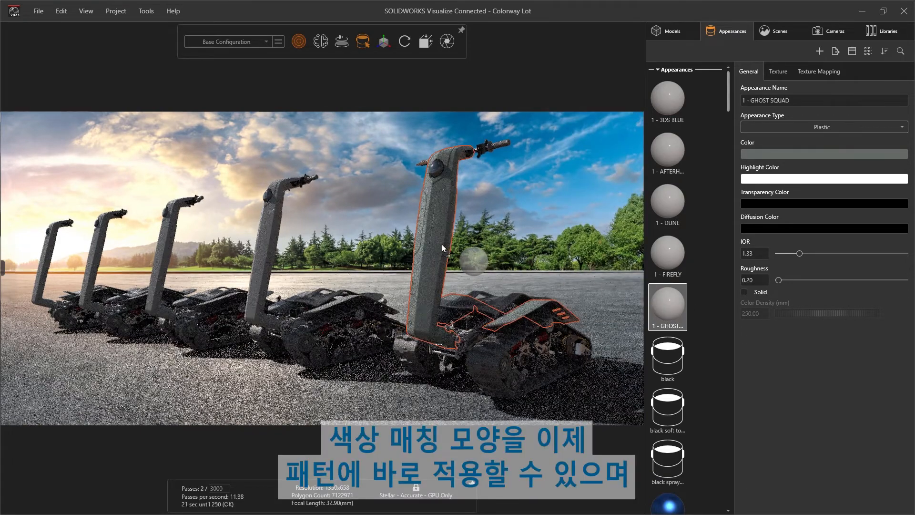
- Apply 3DS BLUE, DUNE and FIREFLY to vehicles two to four, plus GHOST SQUAD
click(667, 96)
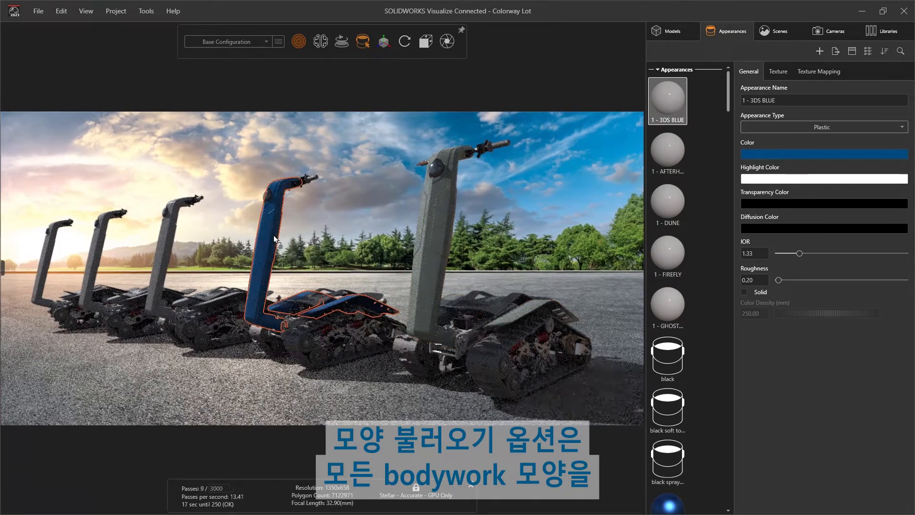
click(667, 203)
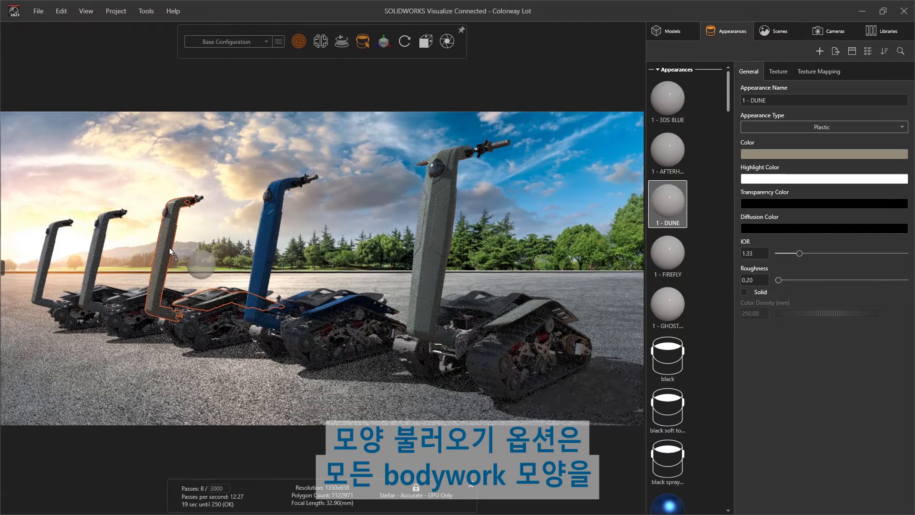
click(668, 255)
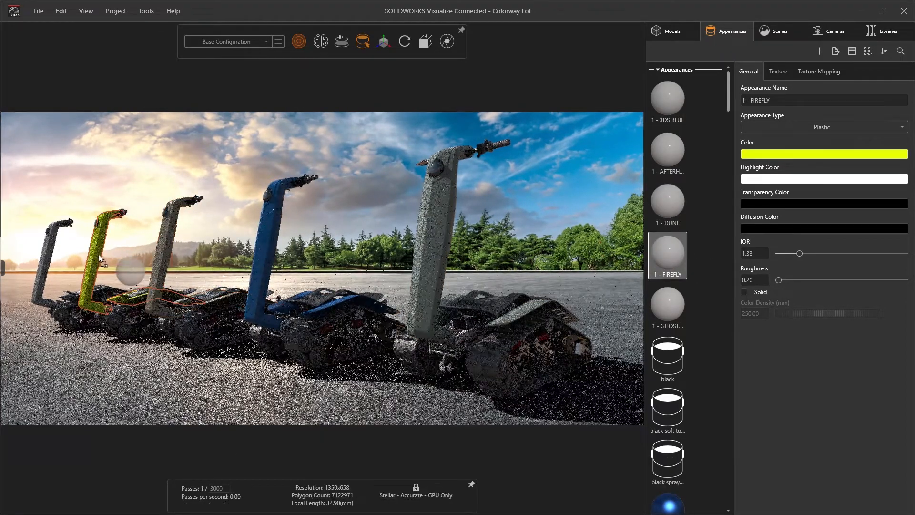
click(667, 150)
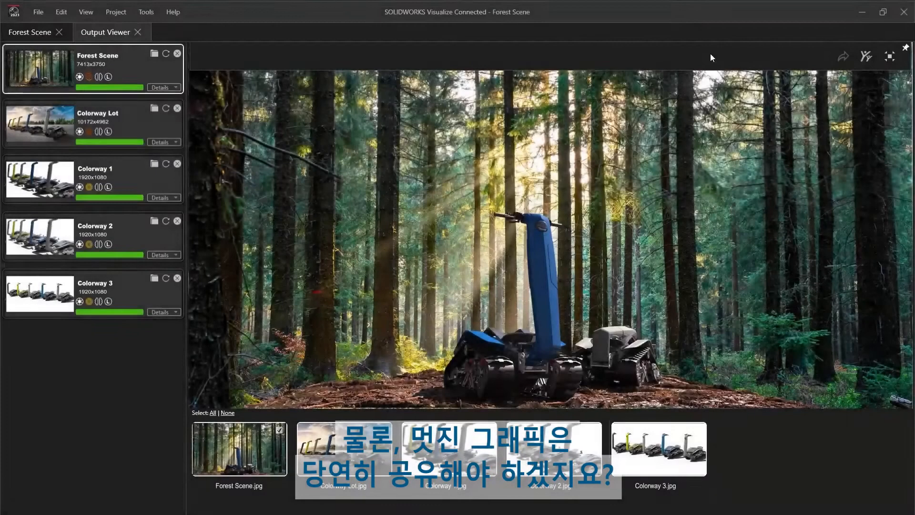
- Publish the Forest Scene render to 3DSwym and show the content type list
click(866, 57)
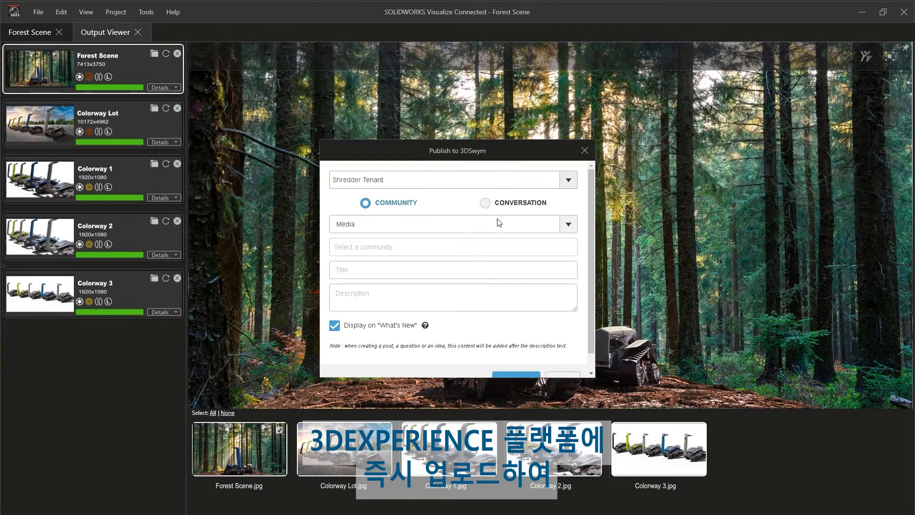
click(567, 224)
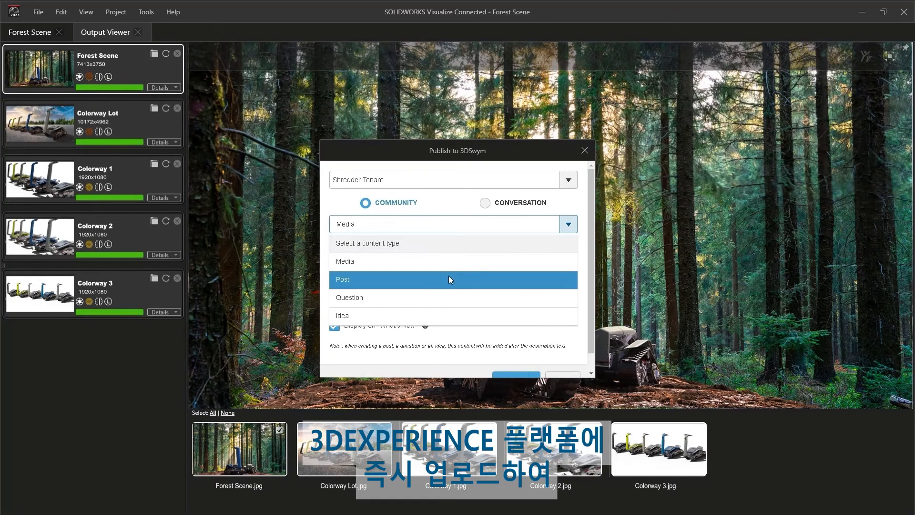